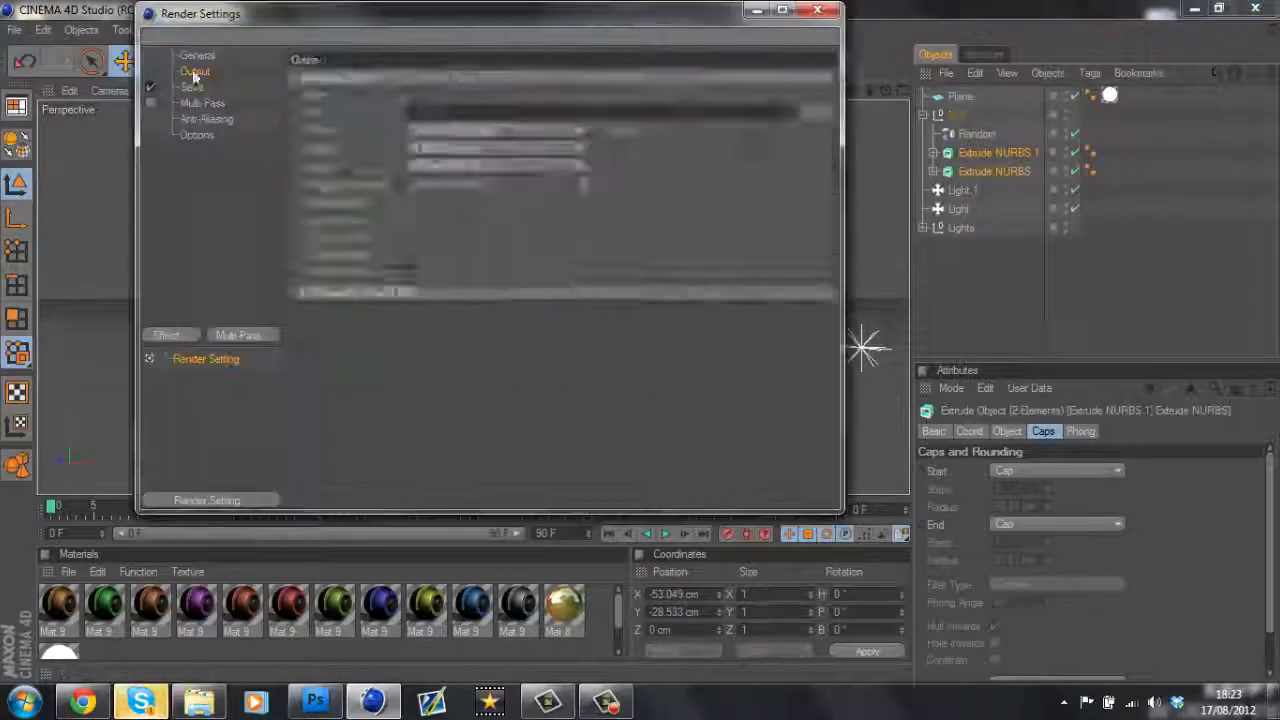
Shatter the ring logo into 20 random pieces with the Thrausi plugin's Break Obj.
{"action": "left_click", "coordinate": [818, 10]}
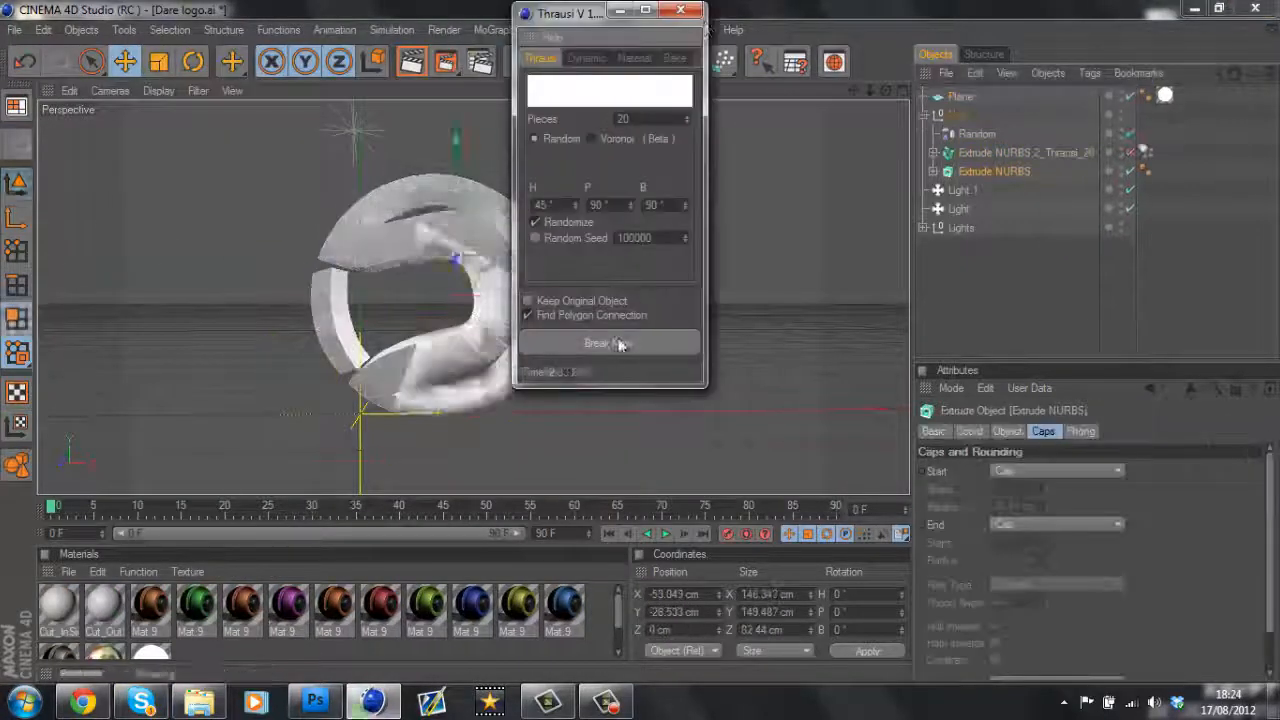
{"action": "left_click", "coordinate": [608, 343]}
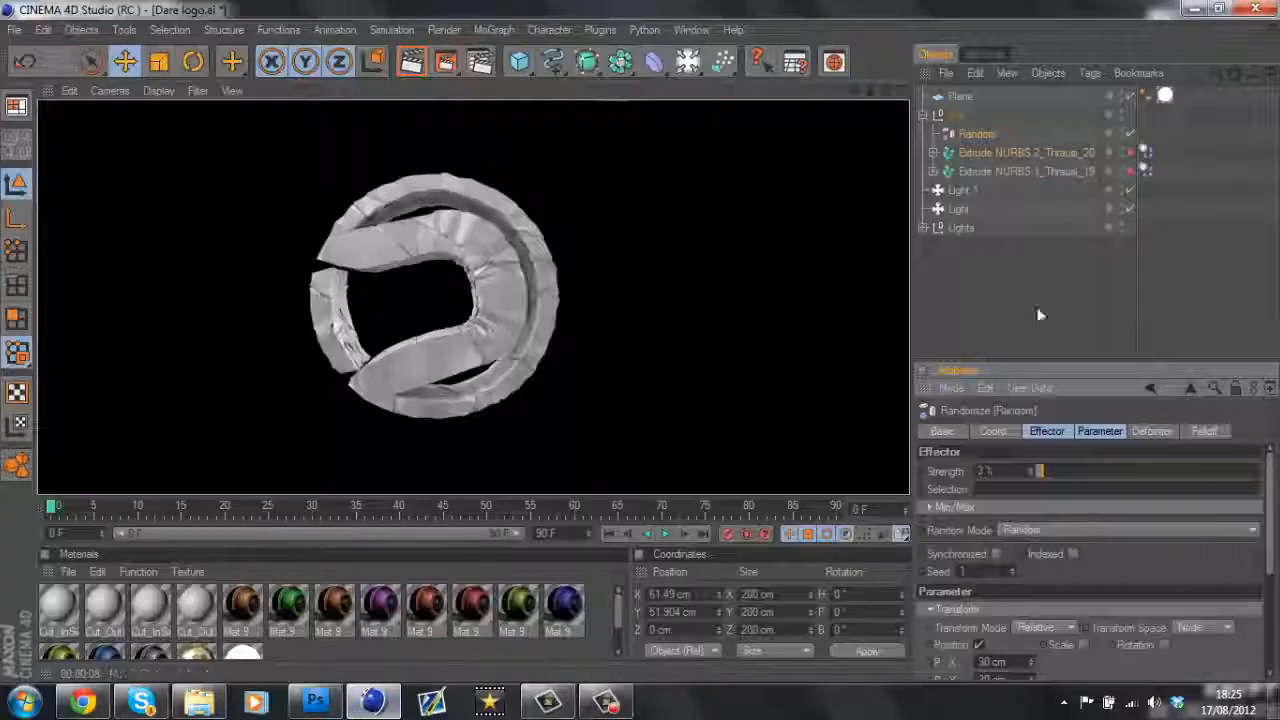
{"action": "left_click", "coordinate": [1025, 152]}
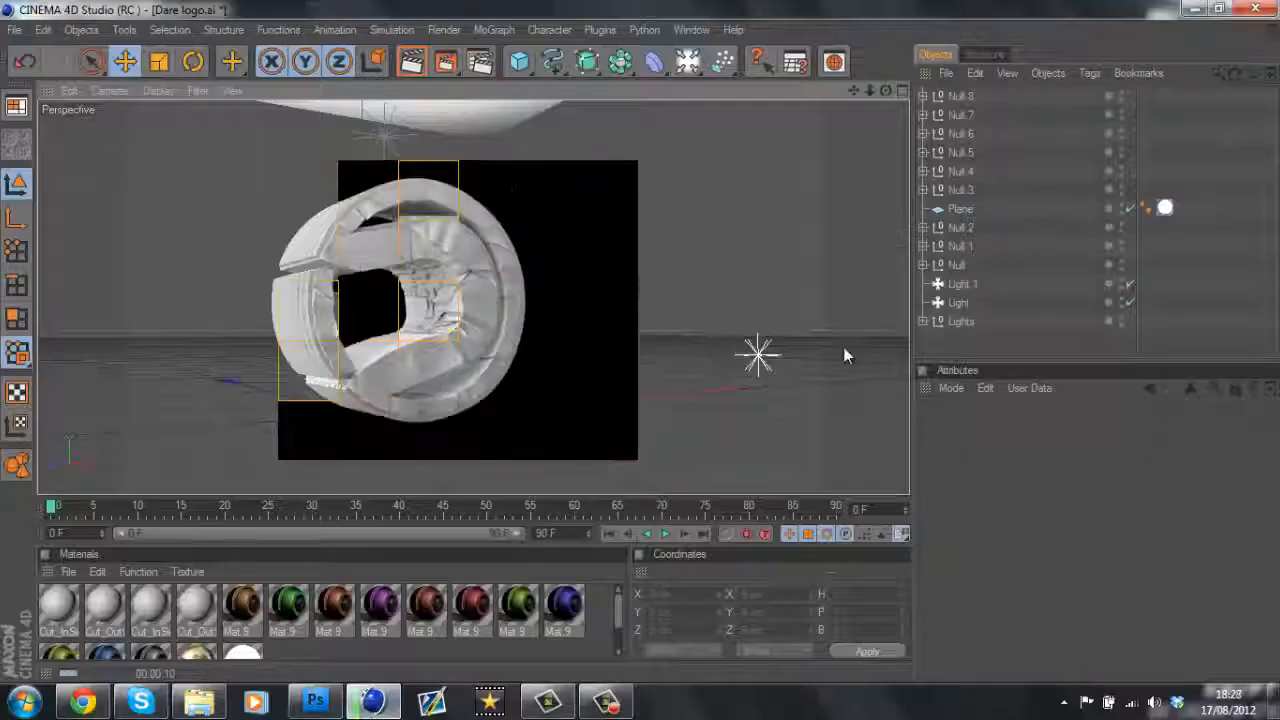
Render the shattered logo to the Picture Viewer and dismiss the Texture Error message.
{"action": "left_click", "coordinate": [443, 62]}
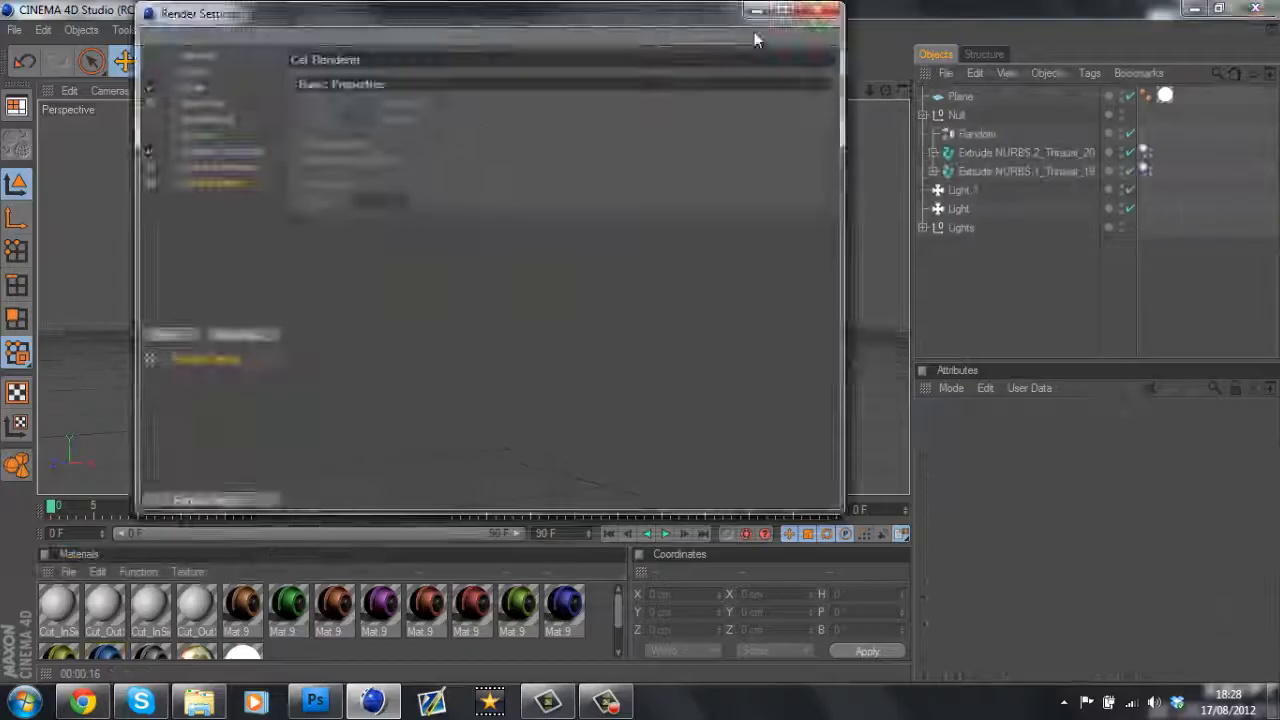
{"action": "left_click", "coordinate": [314, 700]}
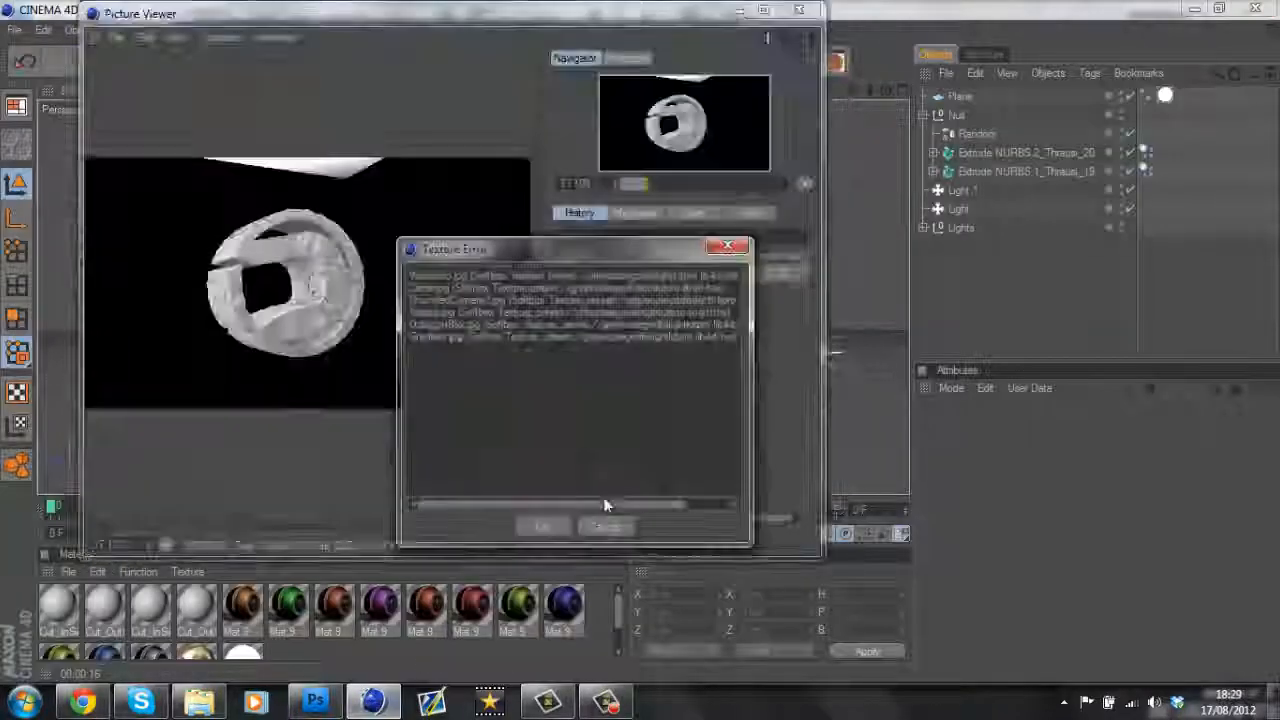
{"action": "left_click", "coordinate": [314, 700]}
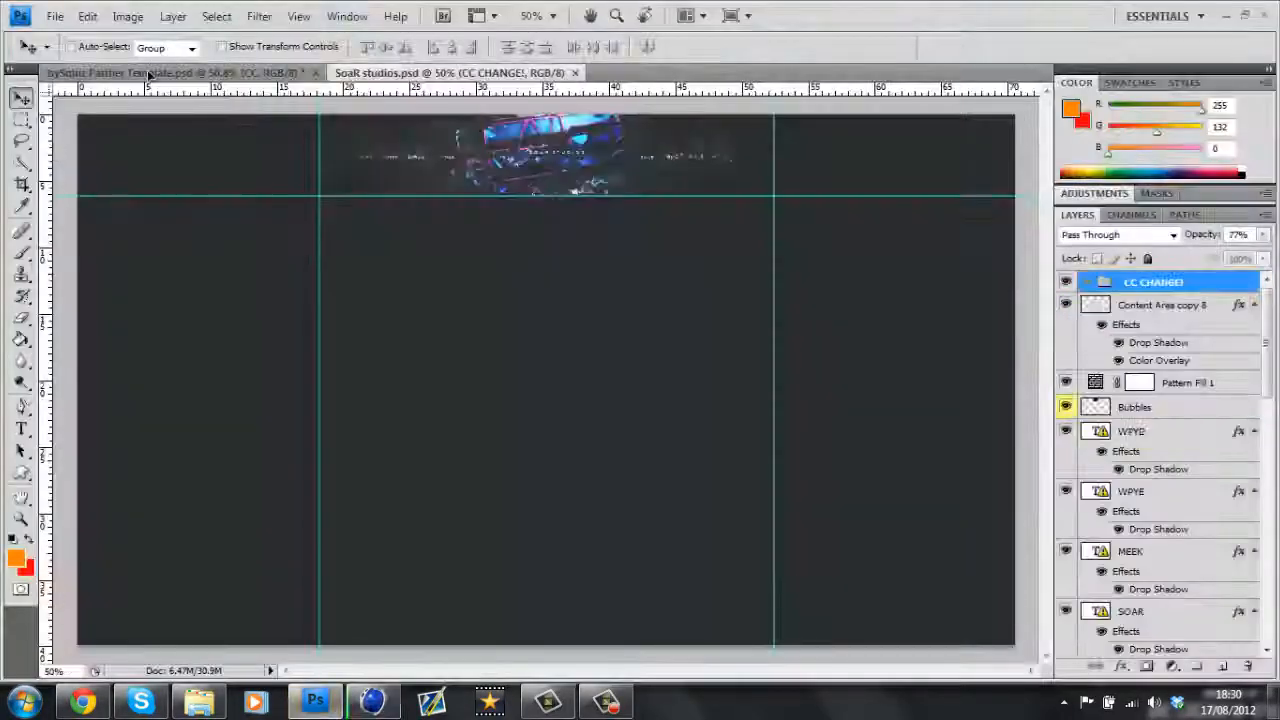
Switch to the bySqinz Partner Template document in Photoshop.
{"action": "left_click", "coordinate": [372, 700]}
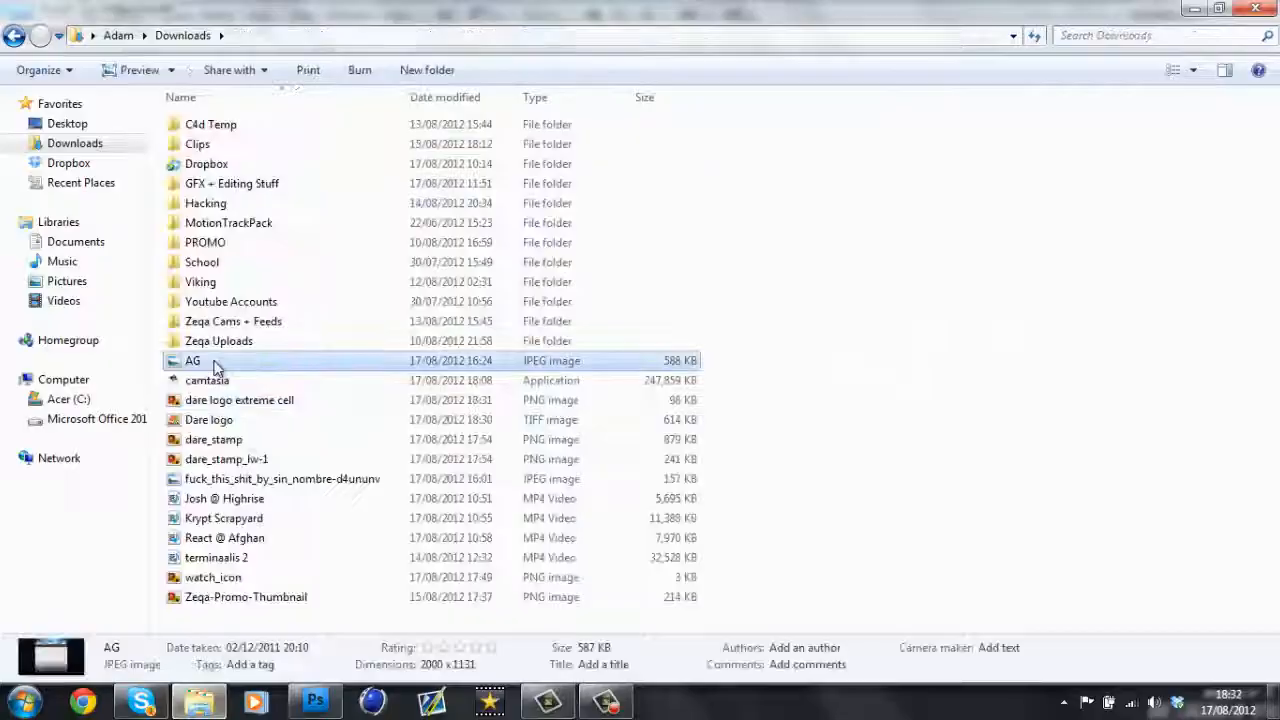
{"action": "left_click", "coordinate": [315, 700]}
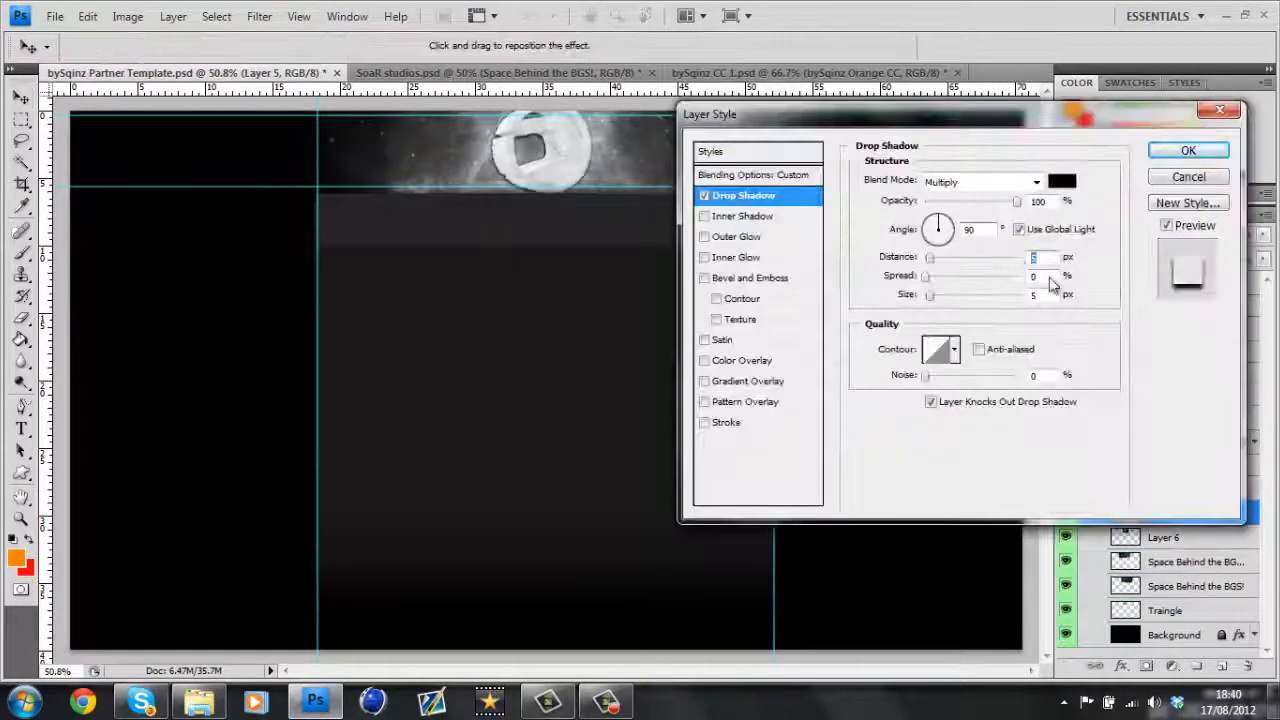
Adjust the Drop Shadow distance on the shattered logo's layer style.
{"action": "left_click", "coordinate": [1188, 150]}
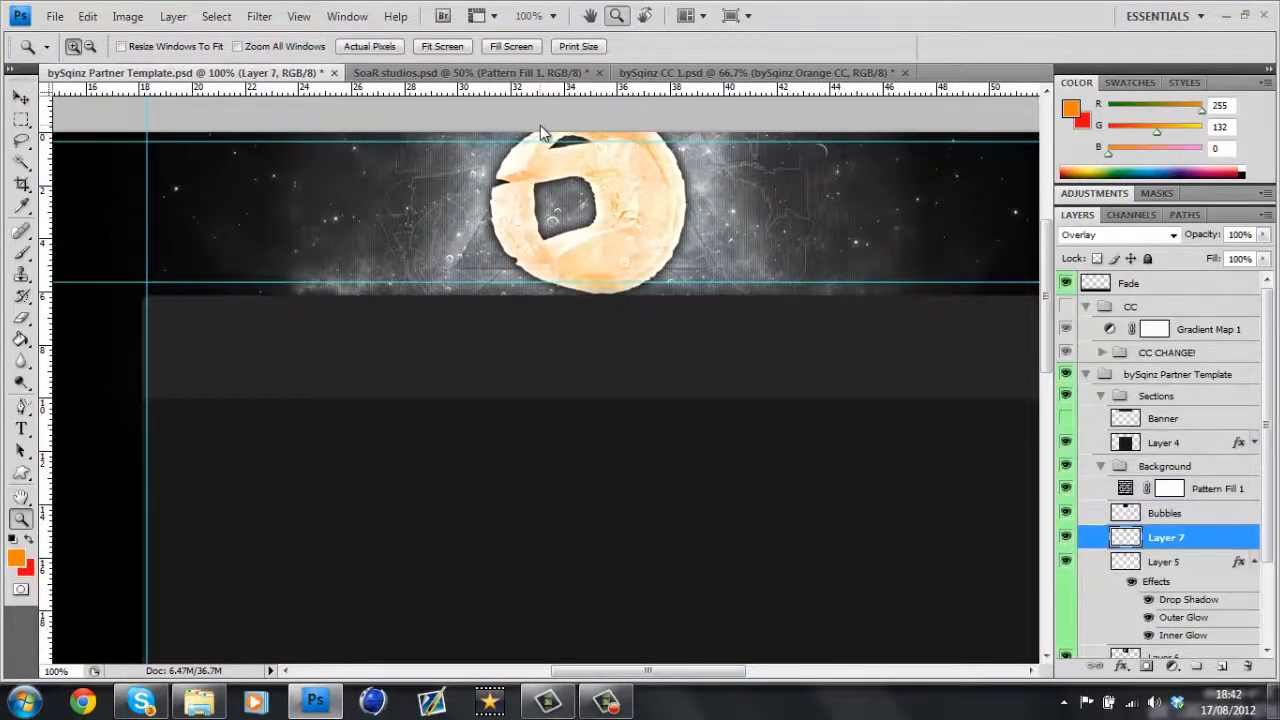
Bring the Wilso's Colour Correction group into the banner and switch to Upgraded BG Shizz.psd.
{"action": "left_click", "coordinate": [1165, 537]}
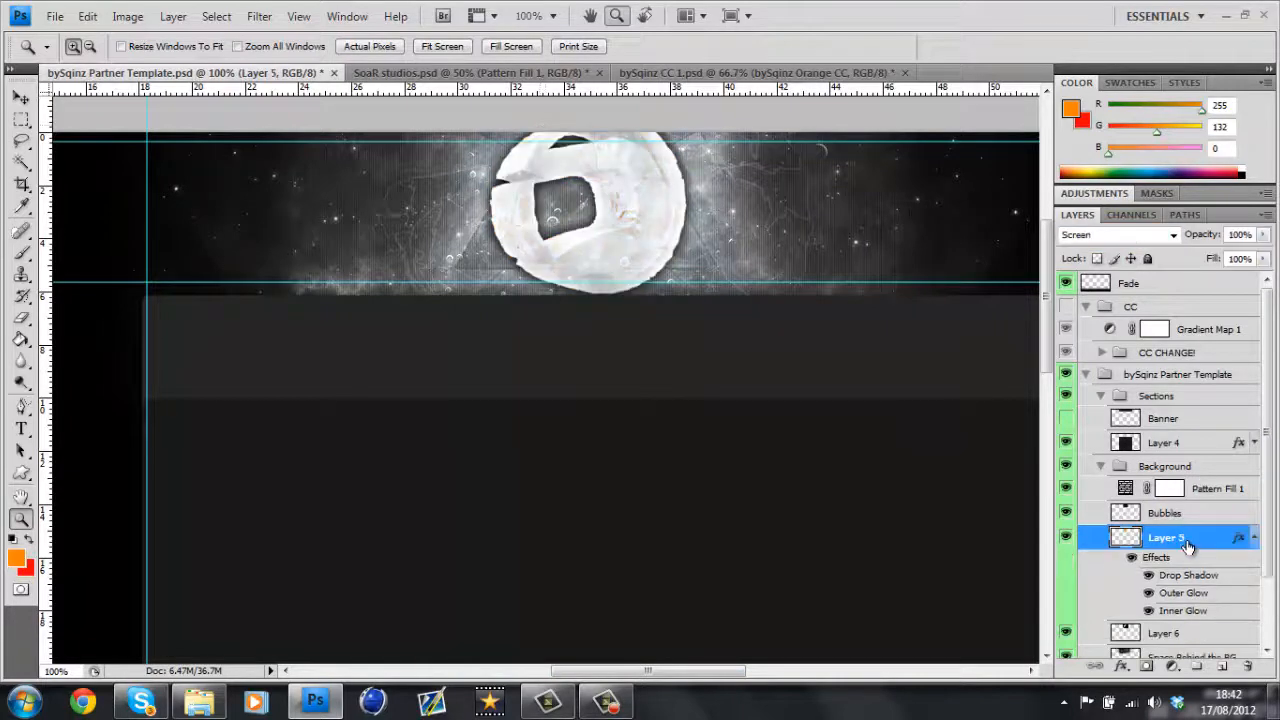
{"action": "left_click", "coordinate": [755, 72]}
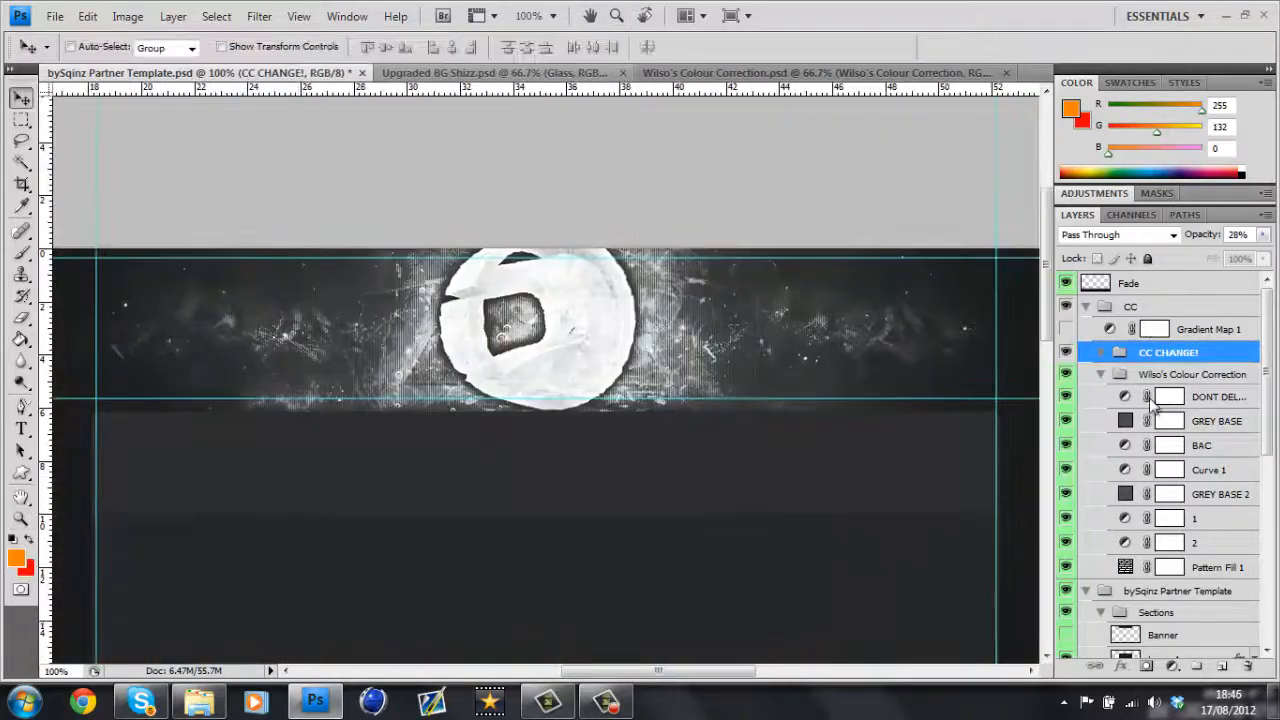
{"action": "left_click", "coordinate": [490, 72]}
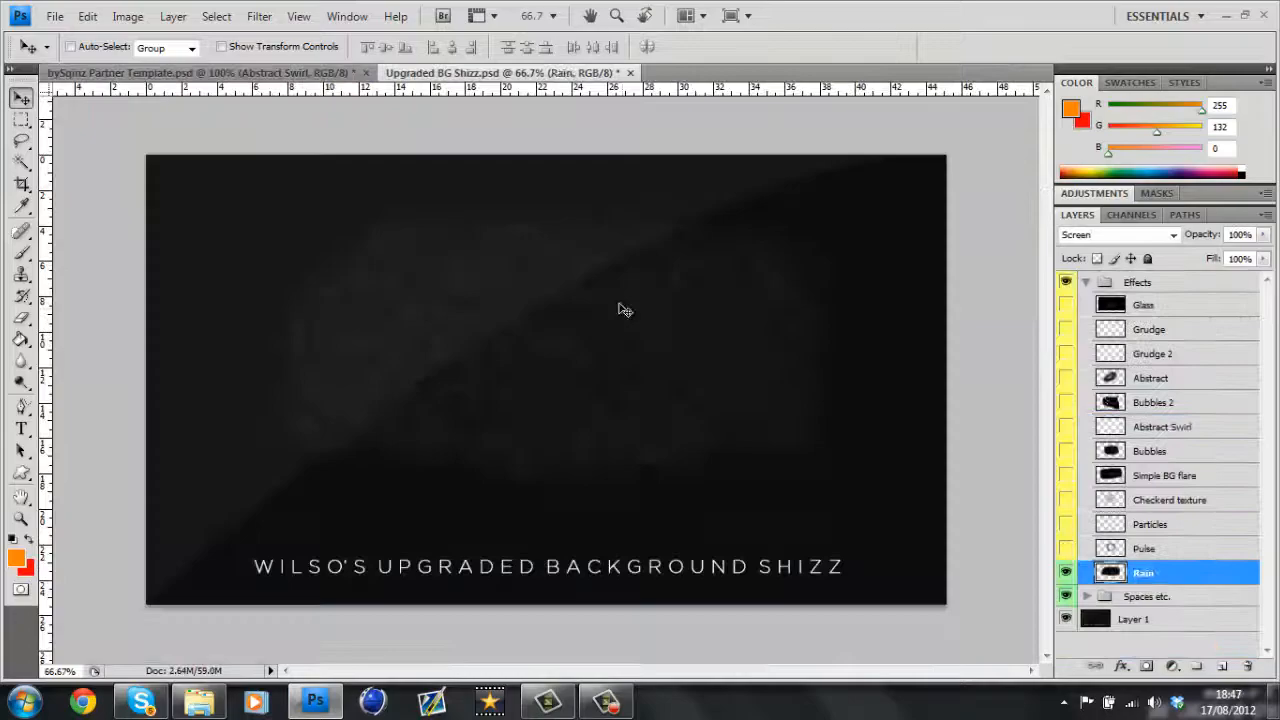
{"action": "left_click", "coordinate": [198, 700]}
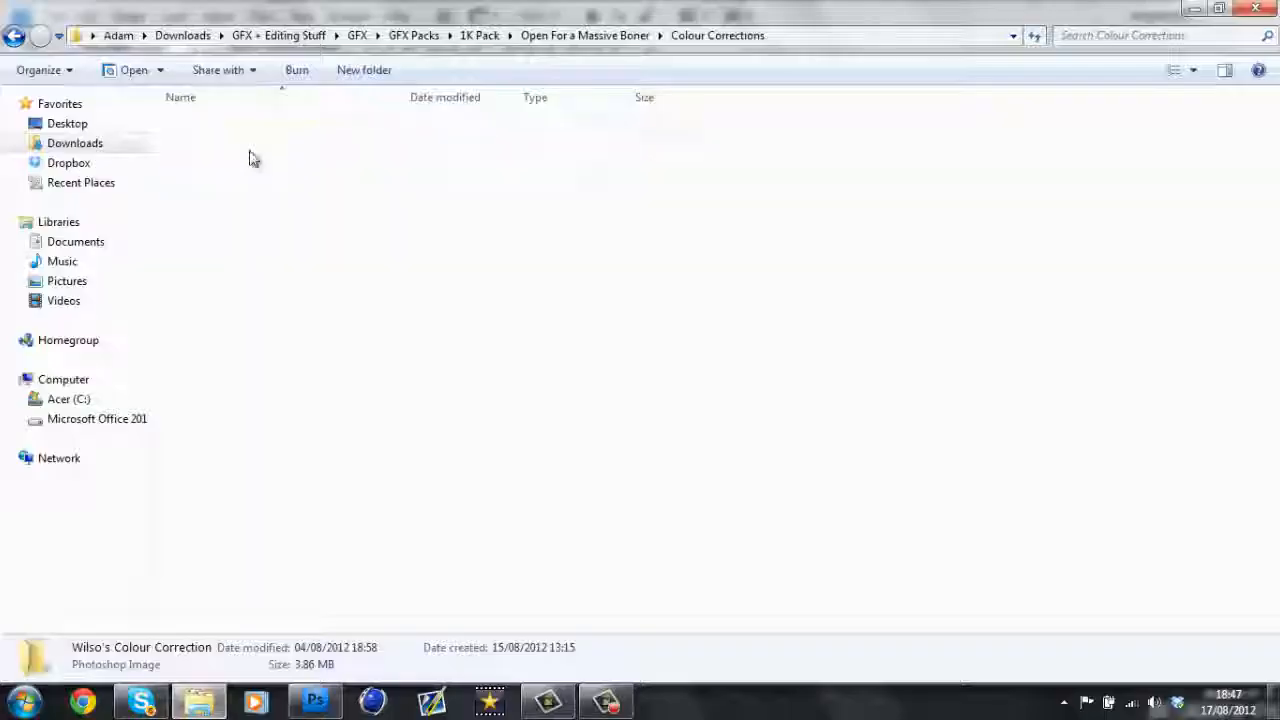
Show the Colour Corrections folder holding Wilso's Colour Correction in Explorer.
{"action": "left_click", "coordinate": [315, 700]}
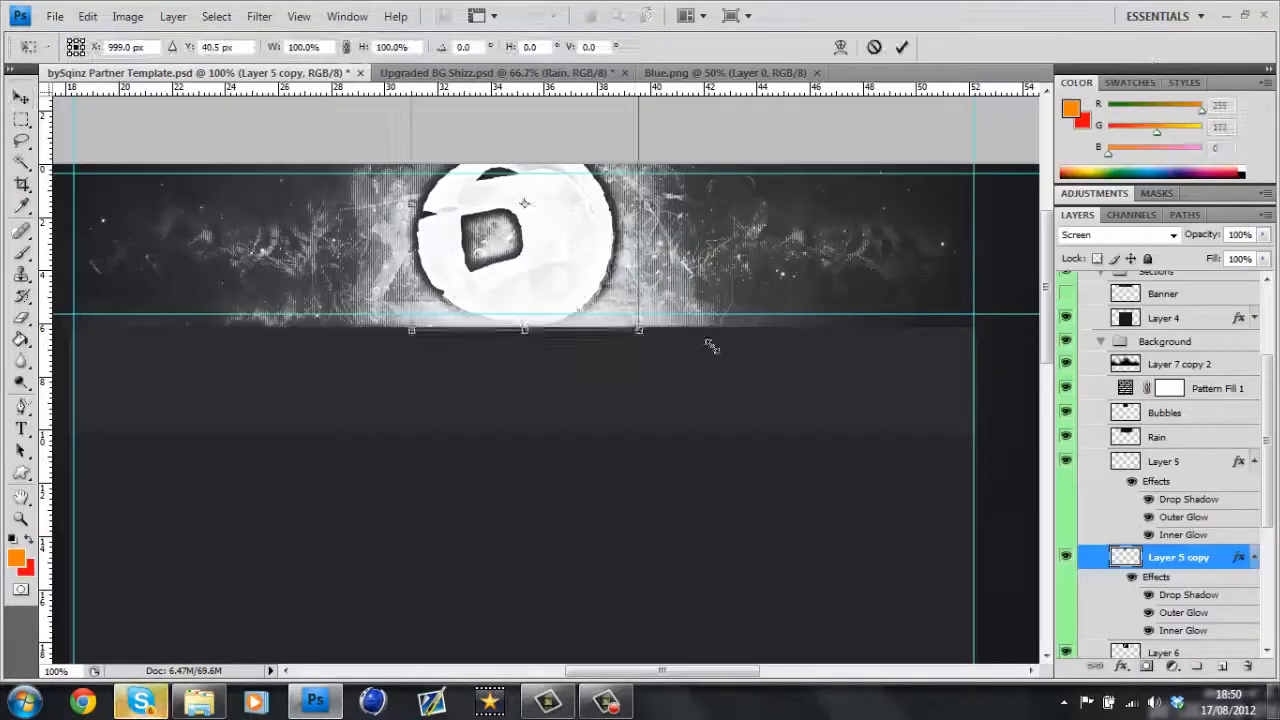
Duplicate Layer 5 with its effects and place the Rain texture in the background group.
{"action": "left_click", "coordinate": [1168, 461]}
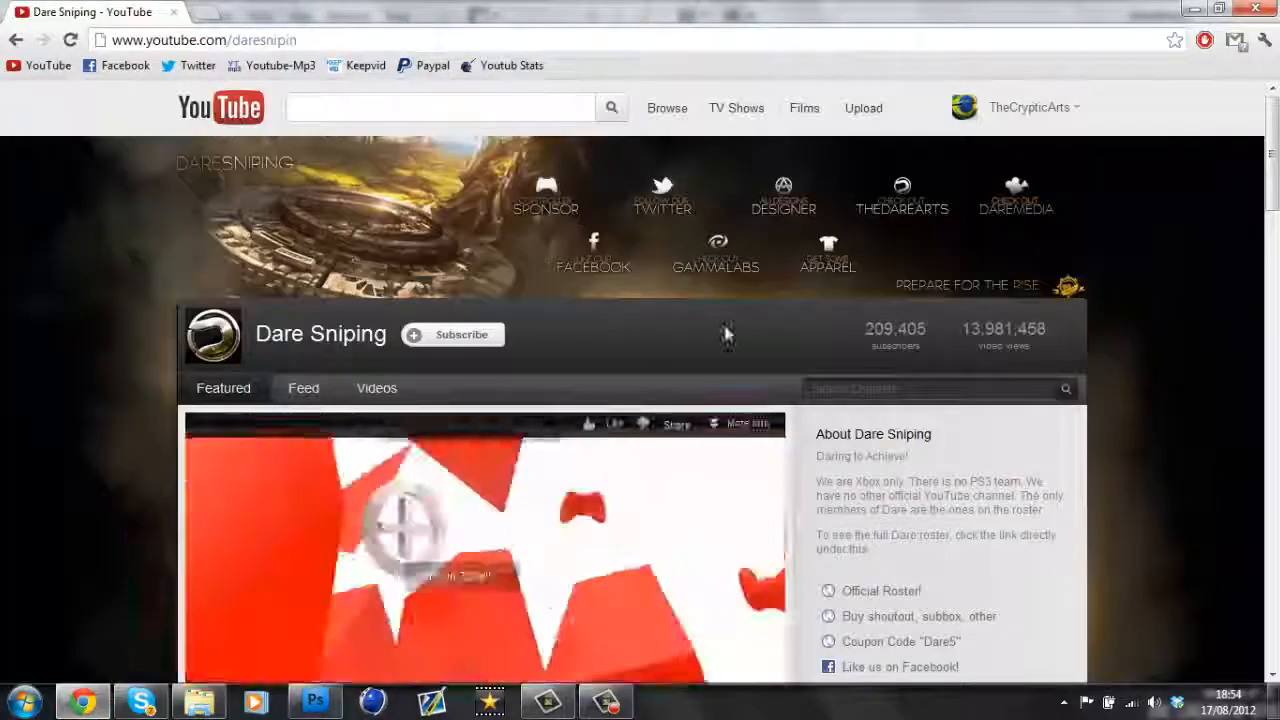
Check the Dare Sniping channel page in Chrome, then return to the banner for the TWITTER, DAREMEDIA and FACEBOOK labels.
{"action": "left_click", "coordinate": [315, 700]}
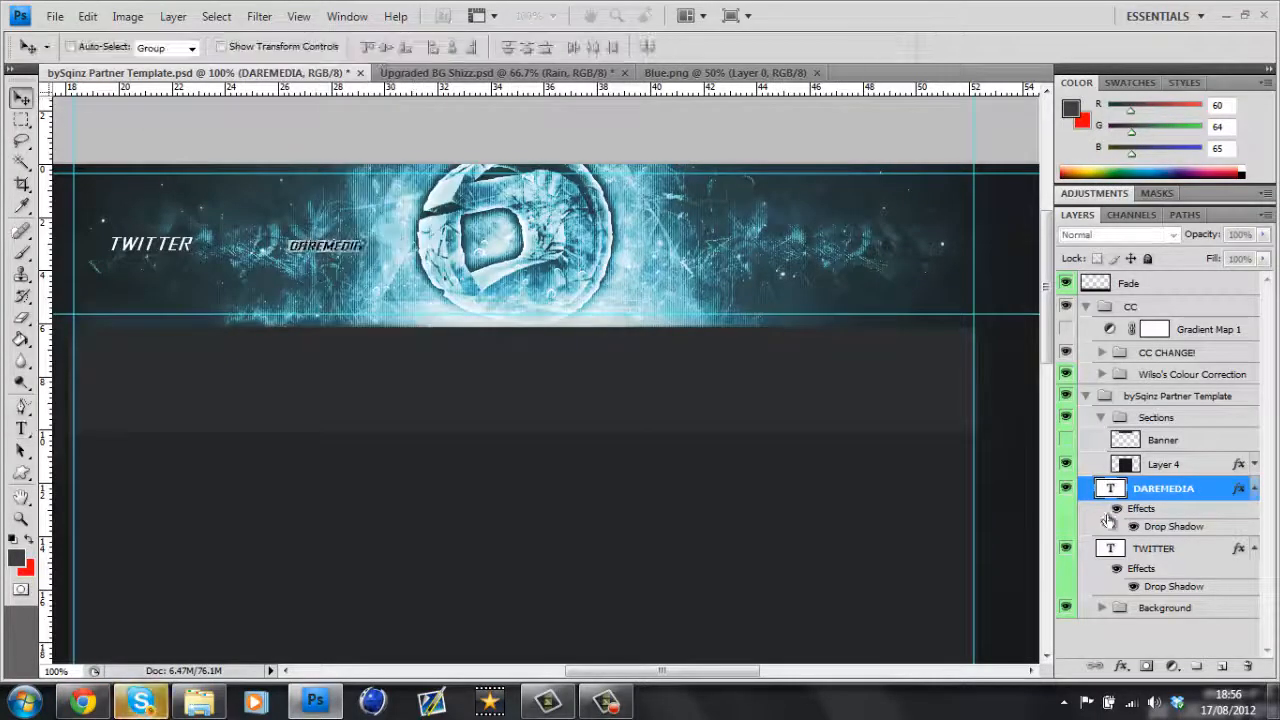
{"action": "left_click", "coordinate": [83, 700]}
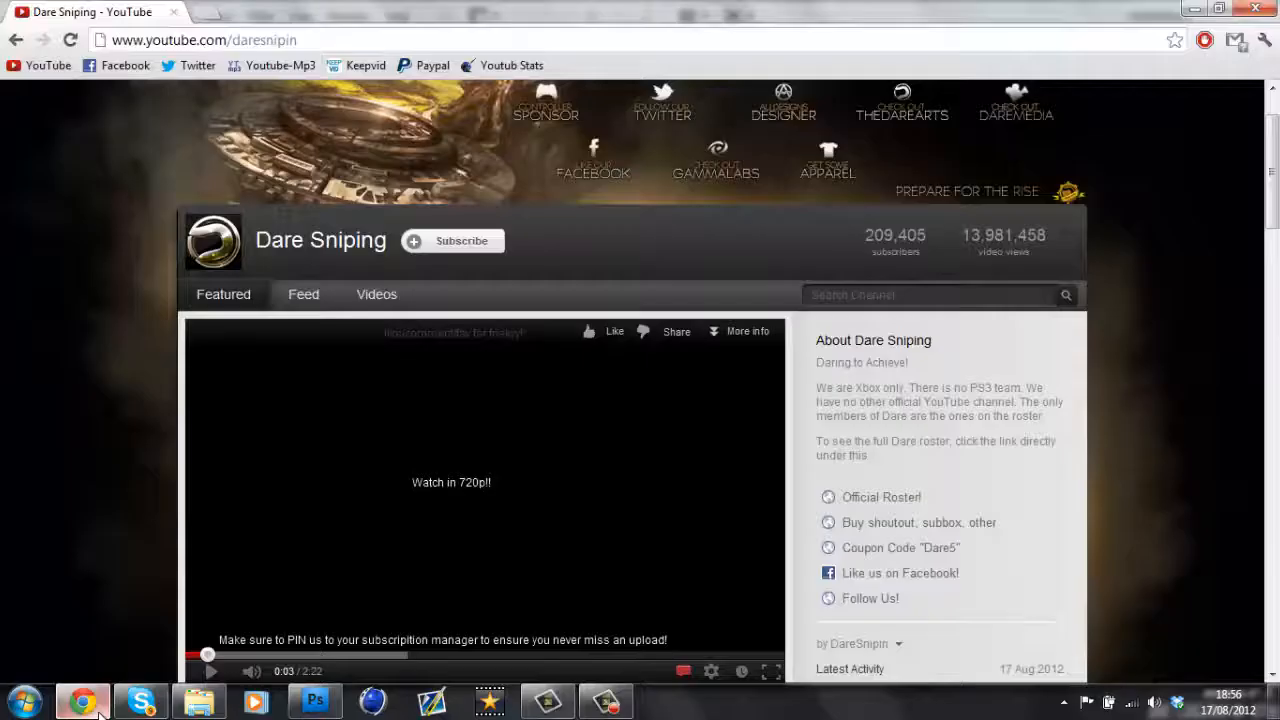
{"action": "left_click", "coordinate": [314, 700]}
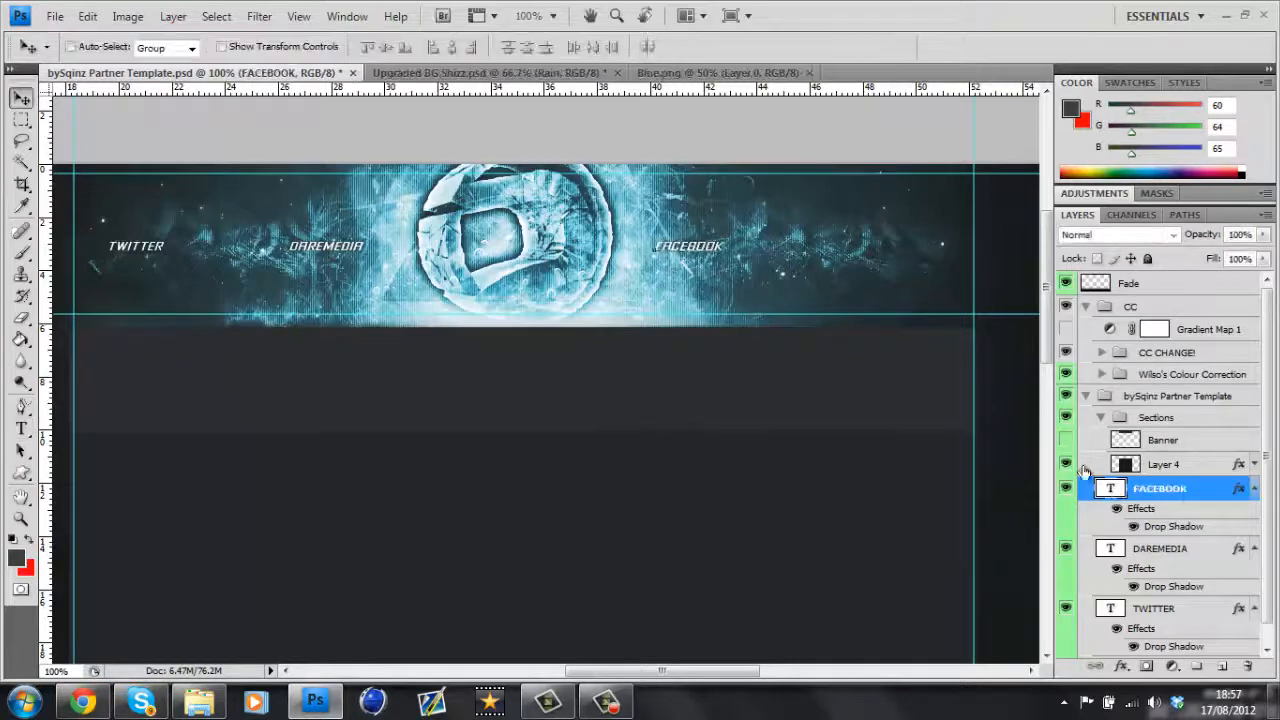